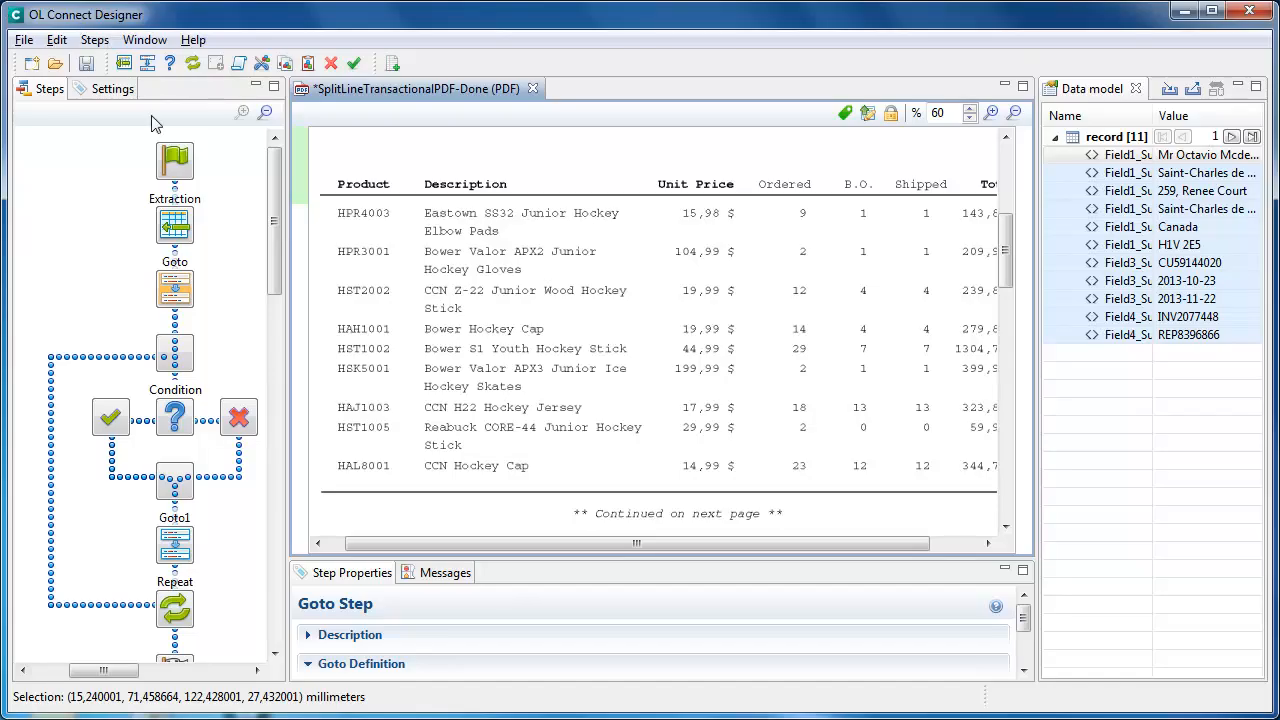
{"action": "mouse_move", "coordinate": [190, 358]}
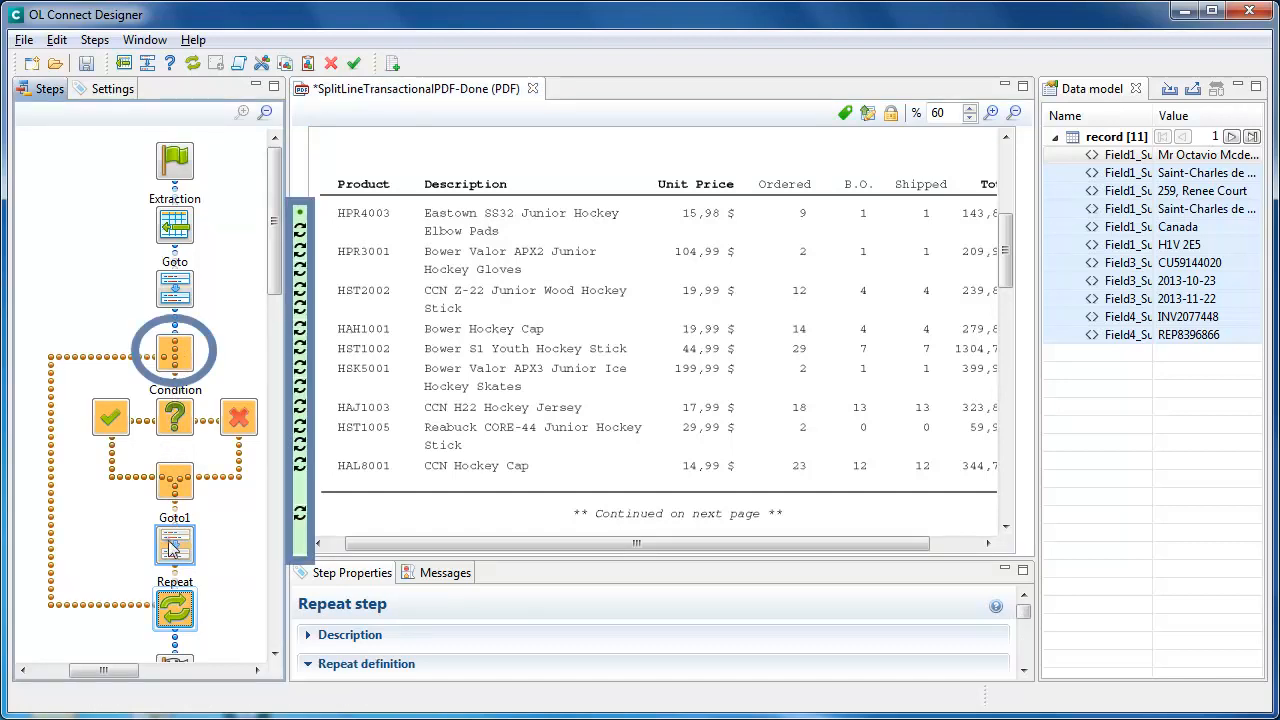
Show the Step Properties of the Goto1 step, then the Condition step, in the repeat loop
{"action": "left_click", "coordinate": [174, 543]}
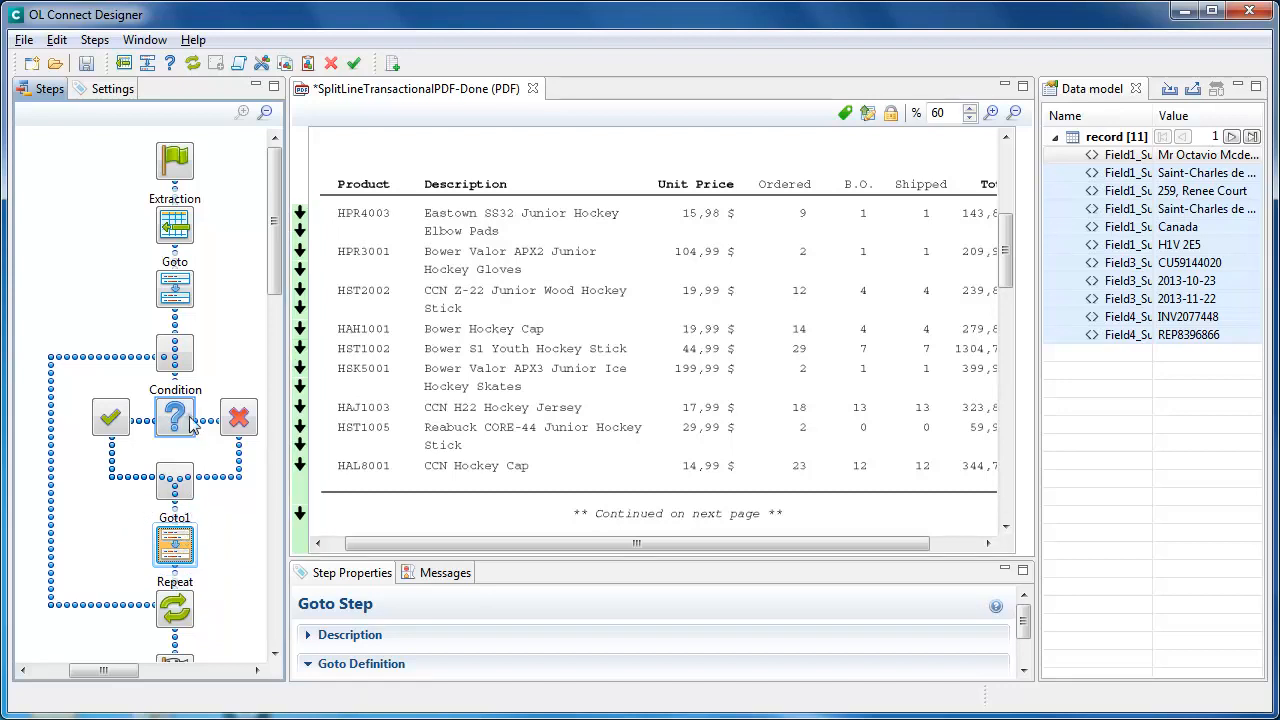
{"action": "left_click", "coordinate": [175, 417]}
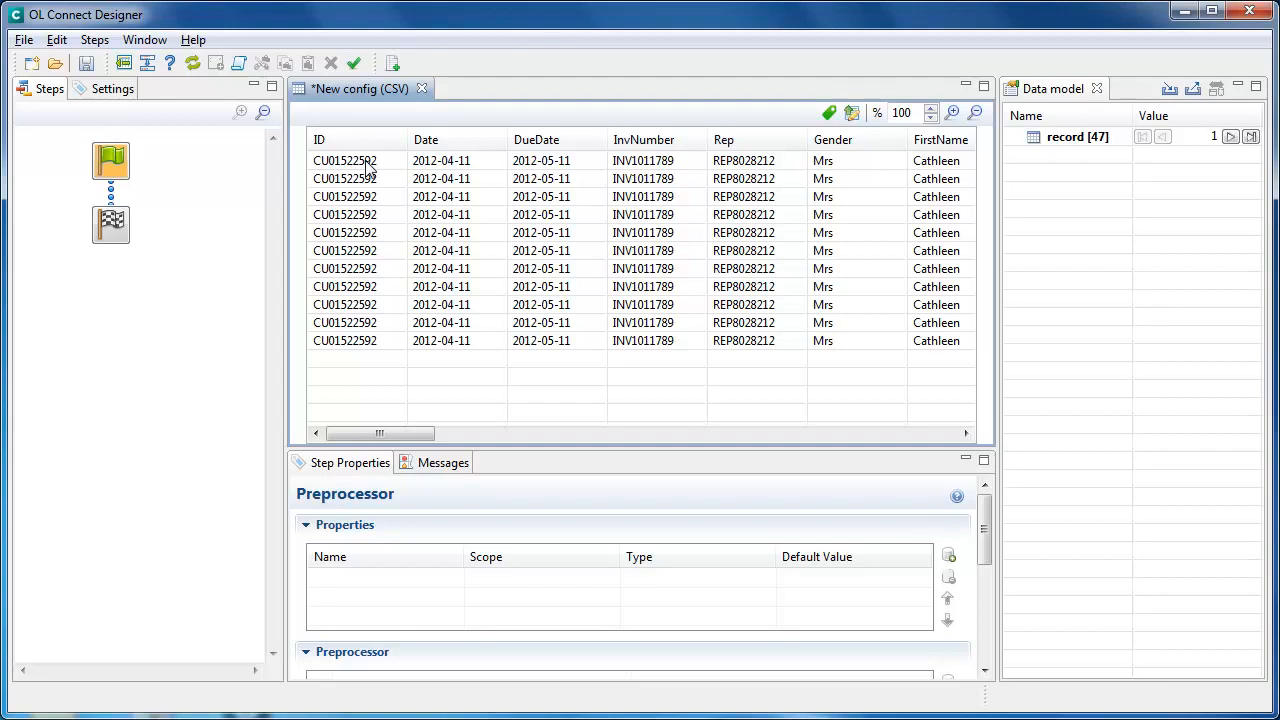
Select the ID, DueDate and Date values in the first CSV record
{"action": "left_click", "coordinate": [345, 160]}
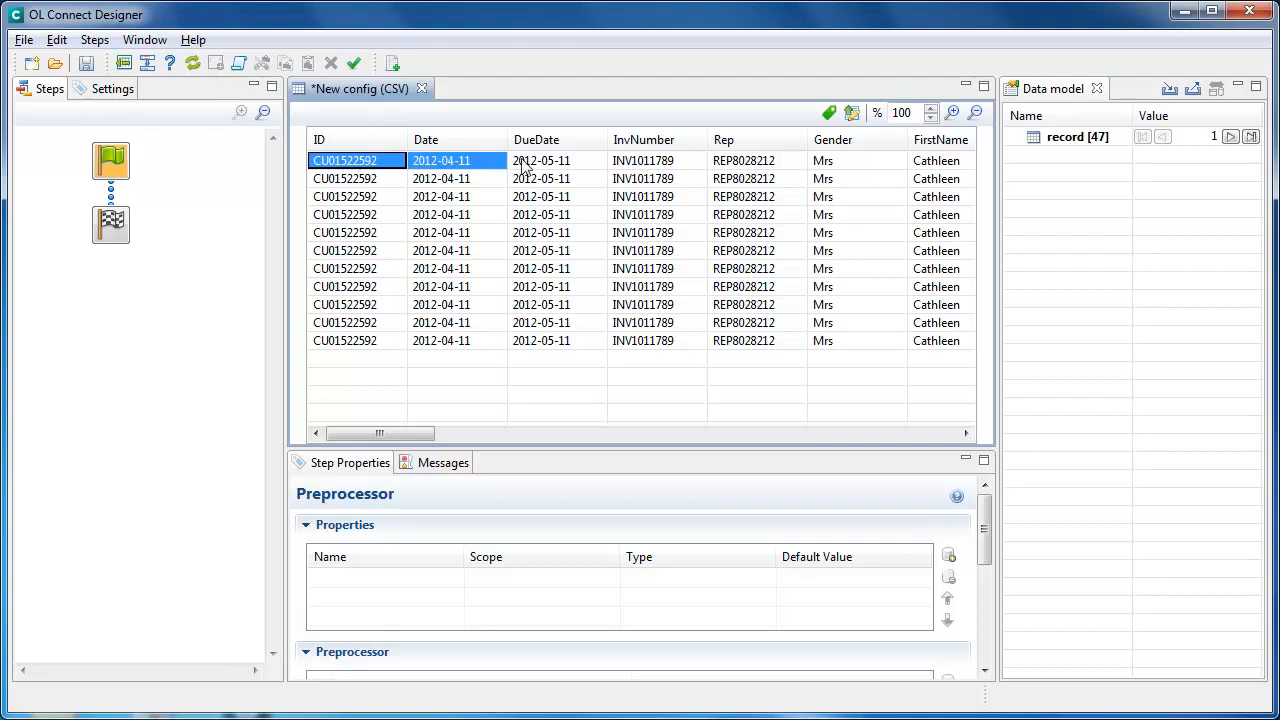
{"action": "left_click", "coordinate": [540, 160]}
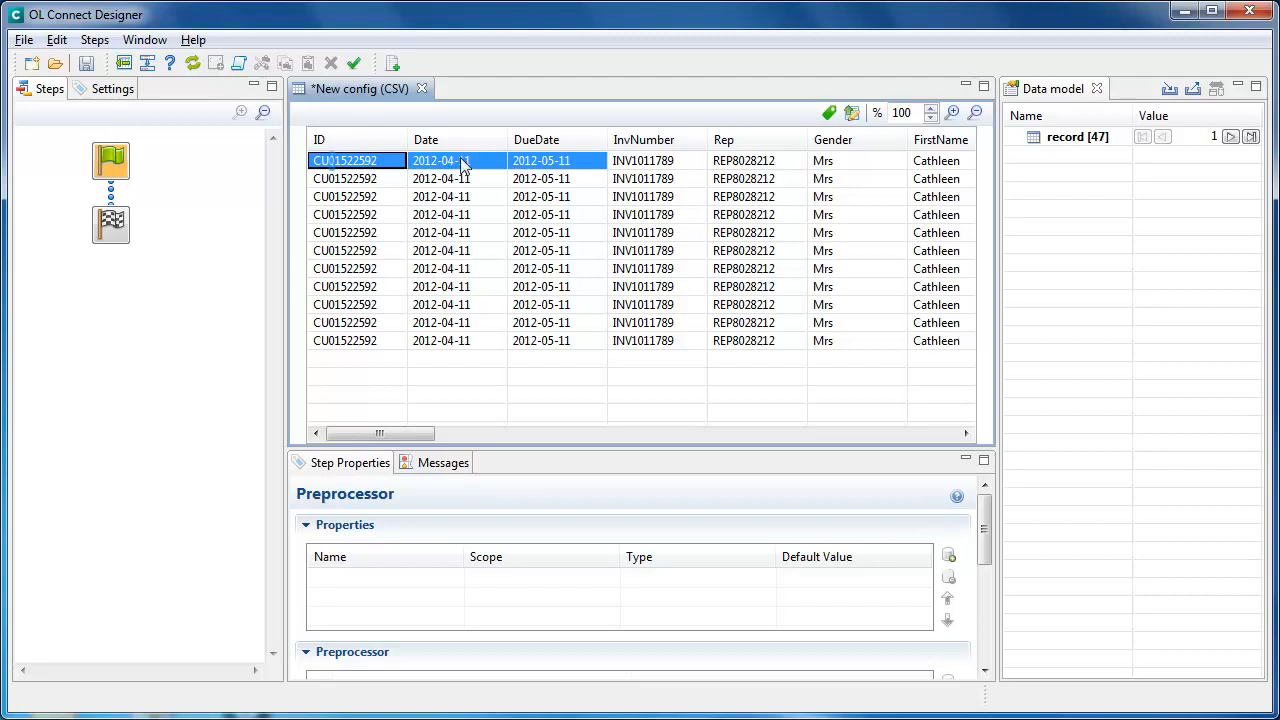
{"action": "left_click", "coordinate": [743, 160]}
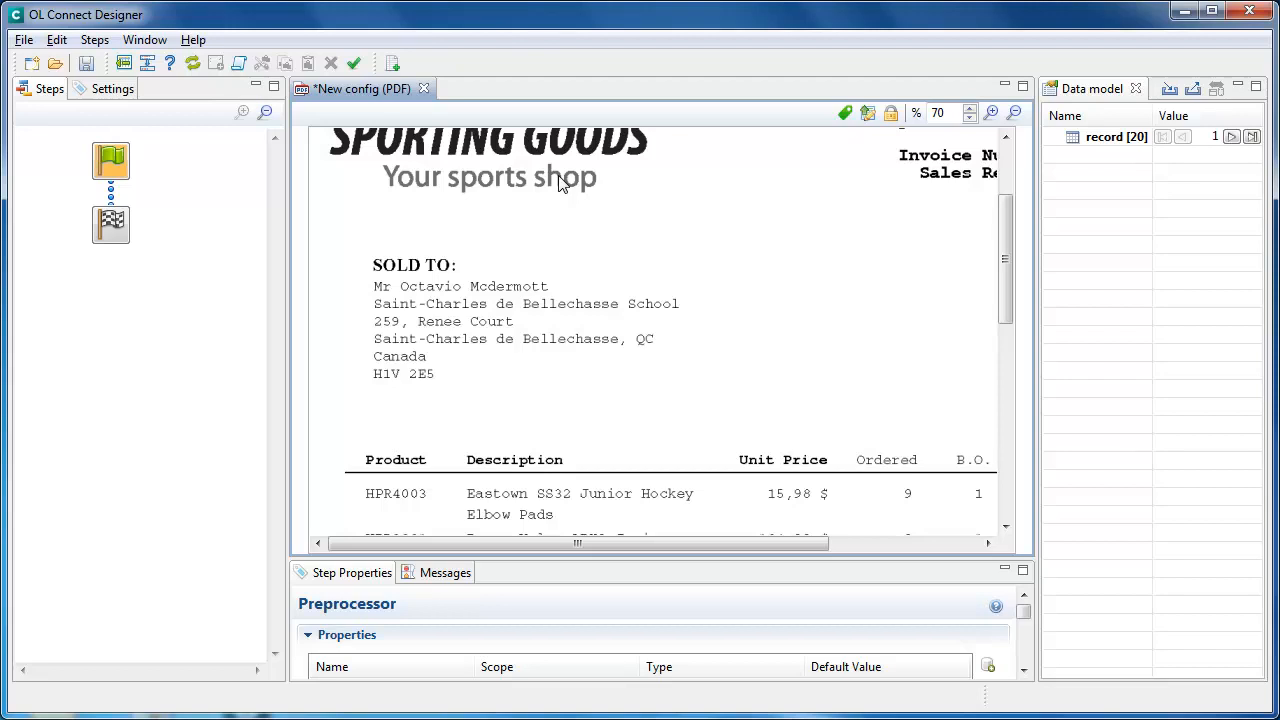
{"action": "mouse_move", "coordinate": [372, 283]}
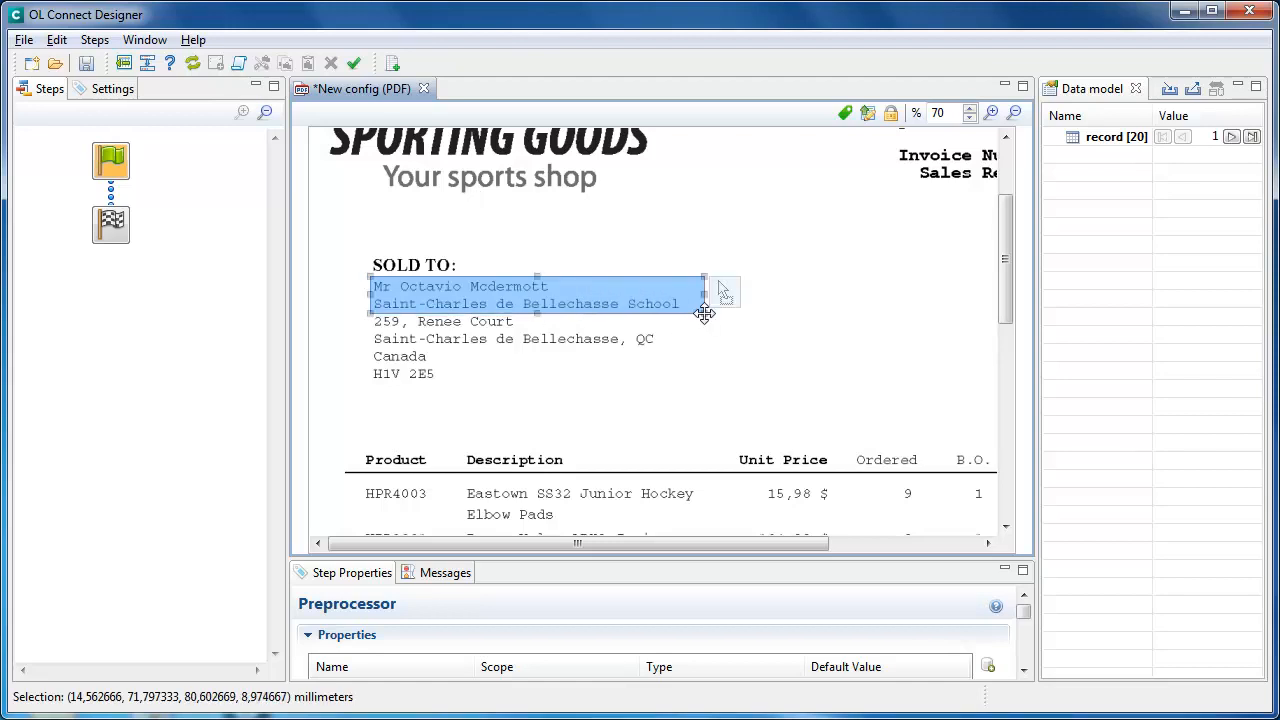
{"action": "mouse_move", "coordinate": [628, 309]}
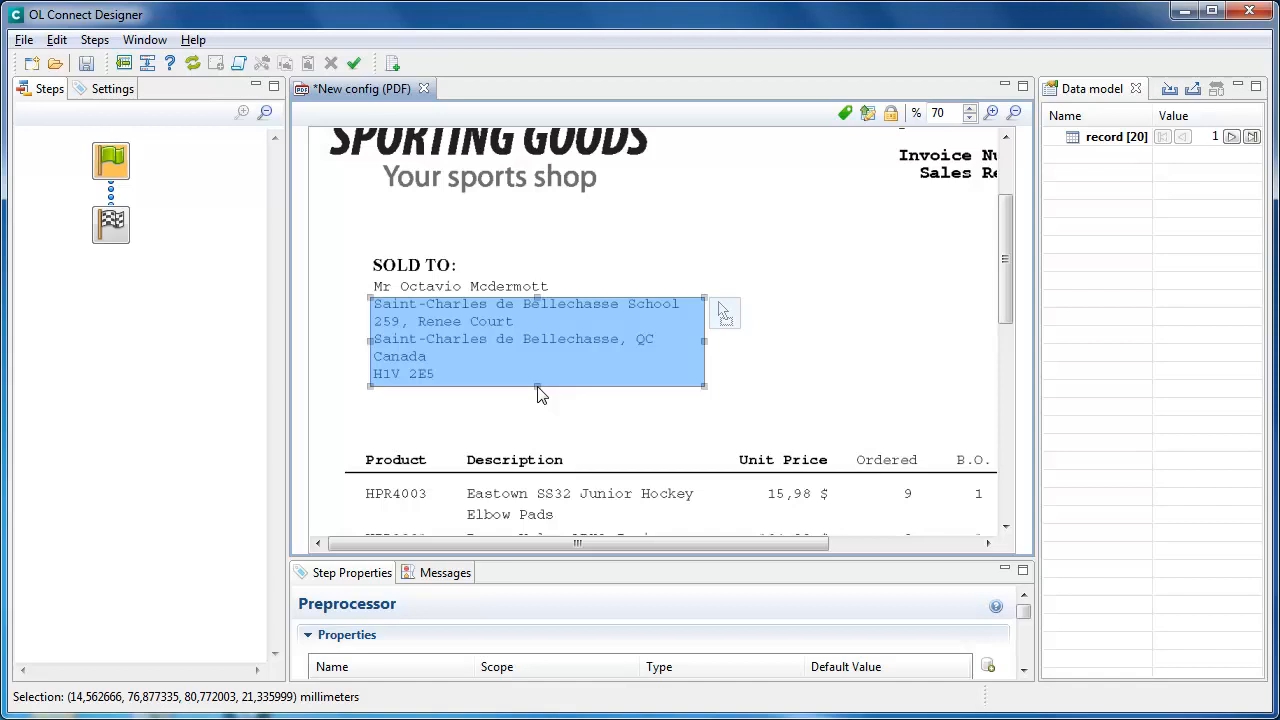
{"action": "mouse_move", "coordinate": [527, 394]}
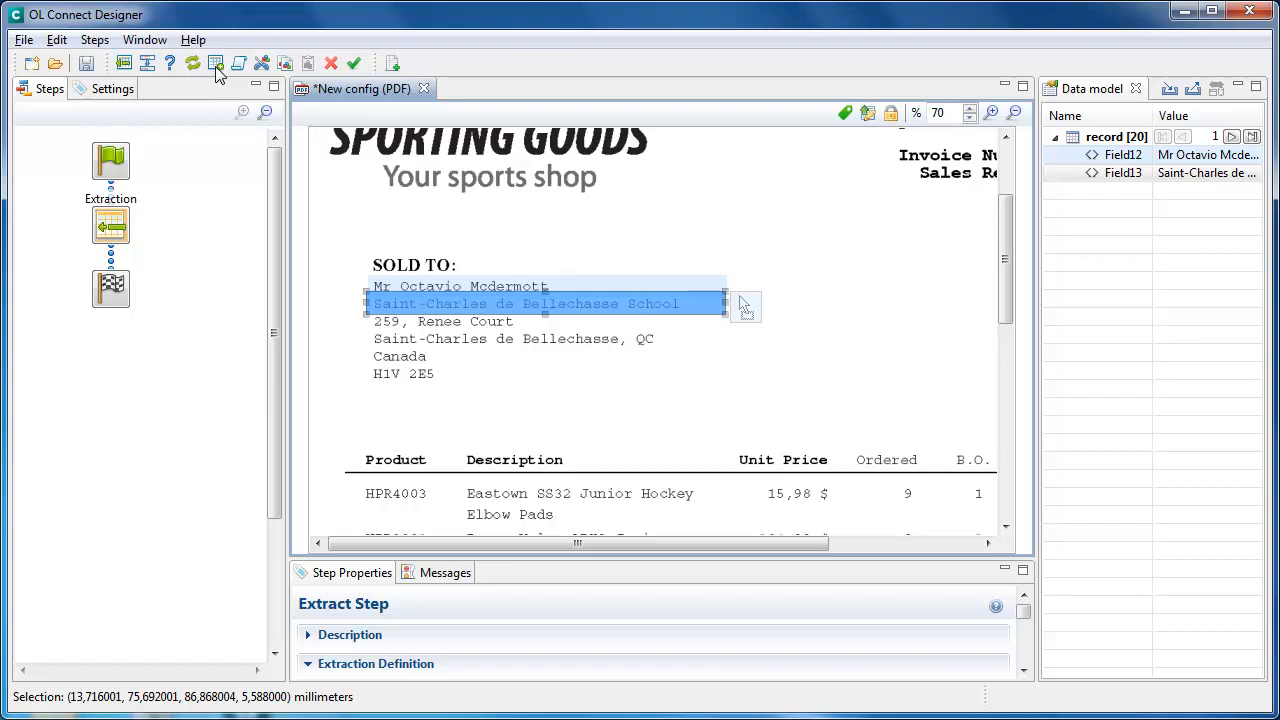
{"action": "mouse_move", "coordinate": [737, 248]}
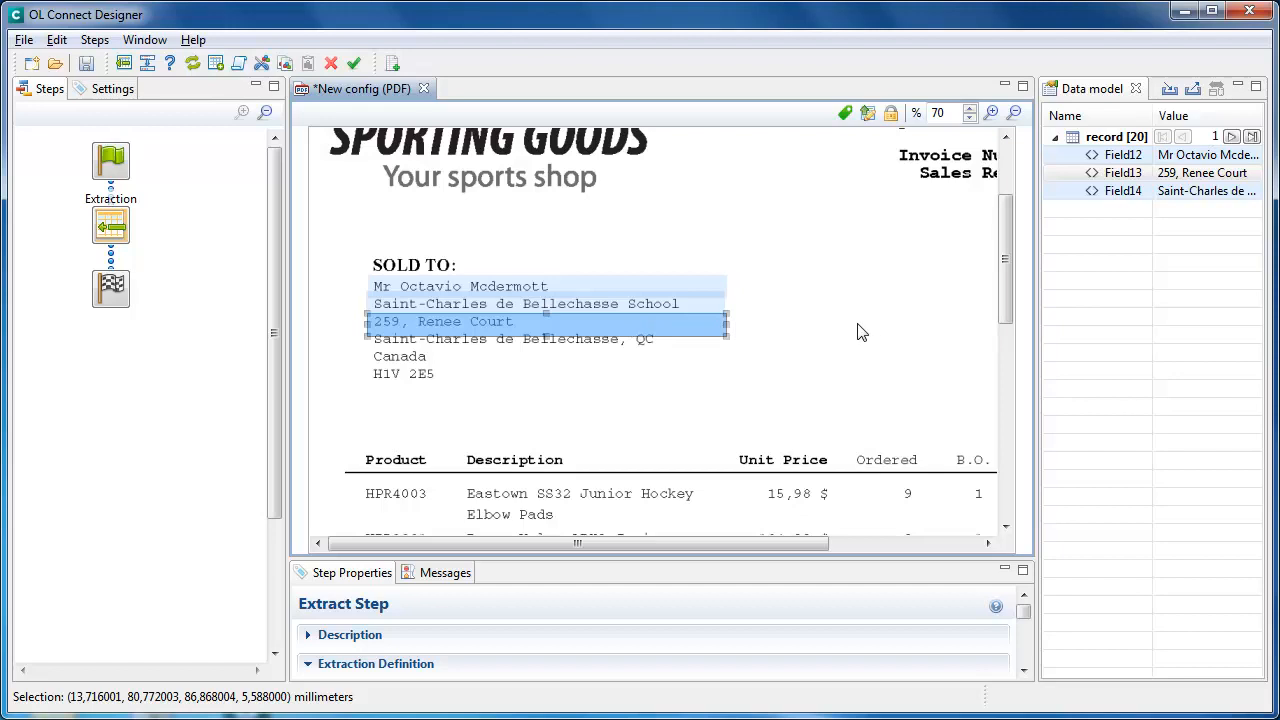
Deselect the SOLD TO address line on the invoice page
{"action": "left_click", "coordinate": [112, 88]}
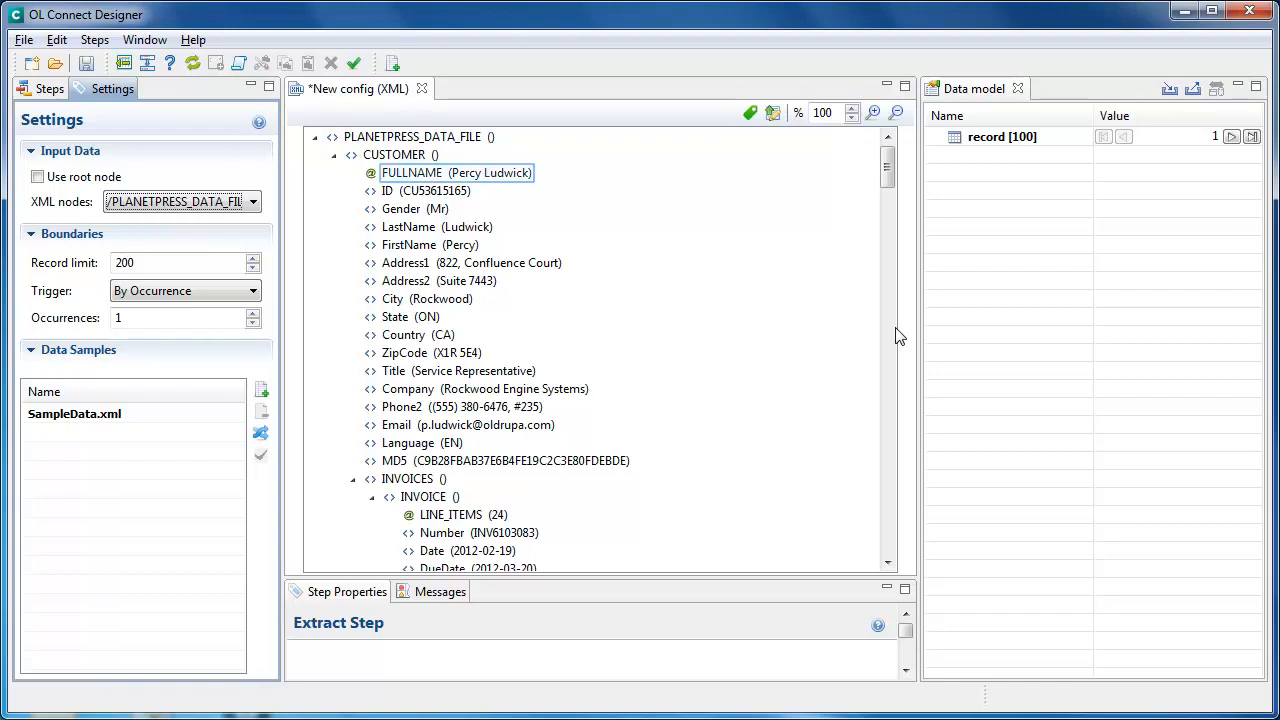
{"action": "mouse_move", "coordinate": [490, 213]}
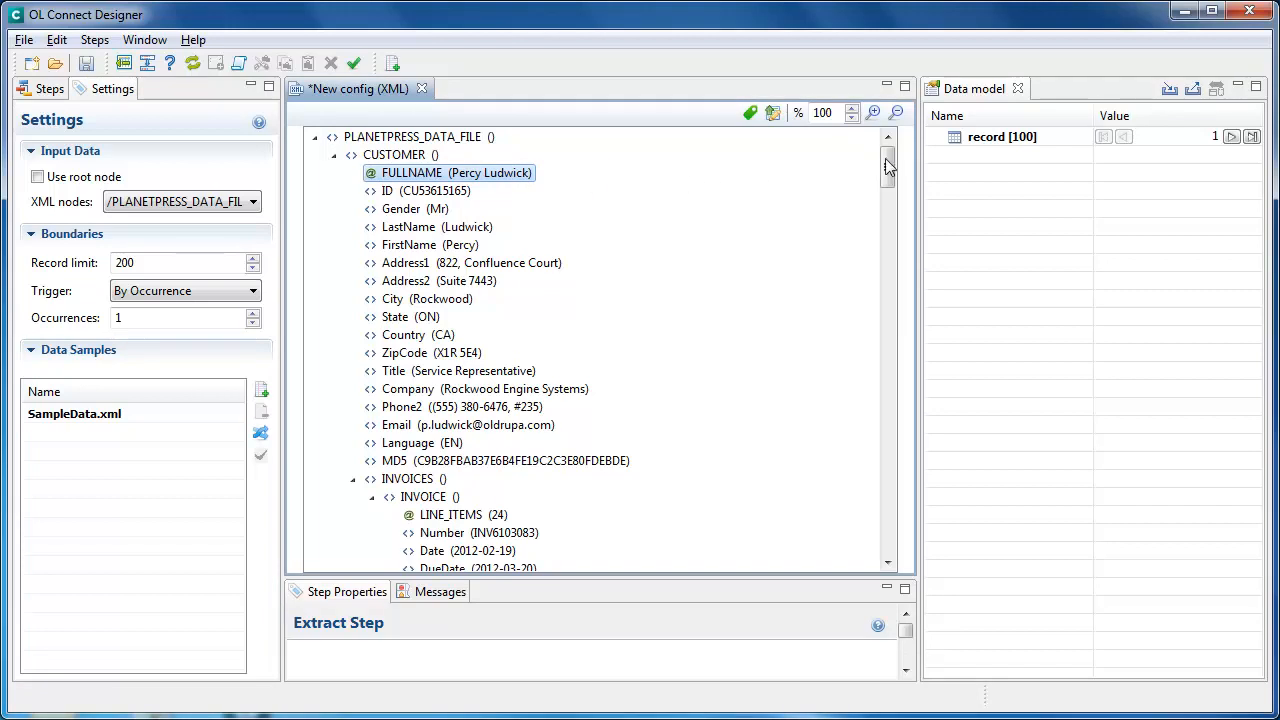
Expand the INVOICES element in the Data Viewer to reveal its INVOICE nodes
{"action": "scroll", "scroll_direction": "down", "scroll_amount": 3}
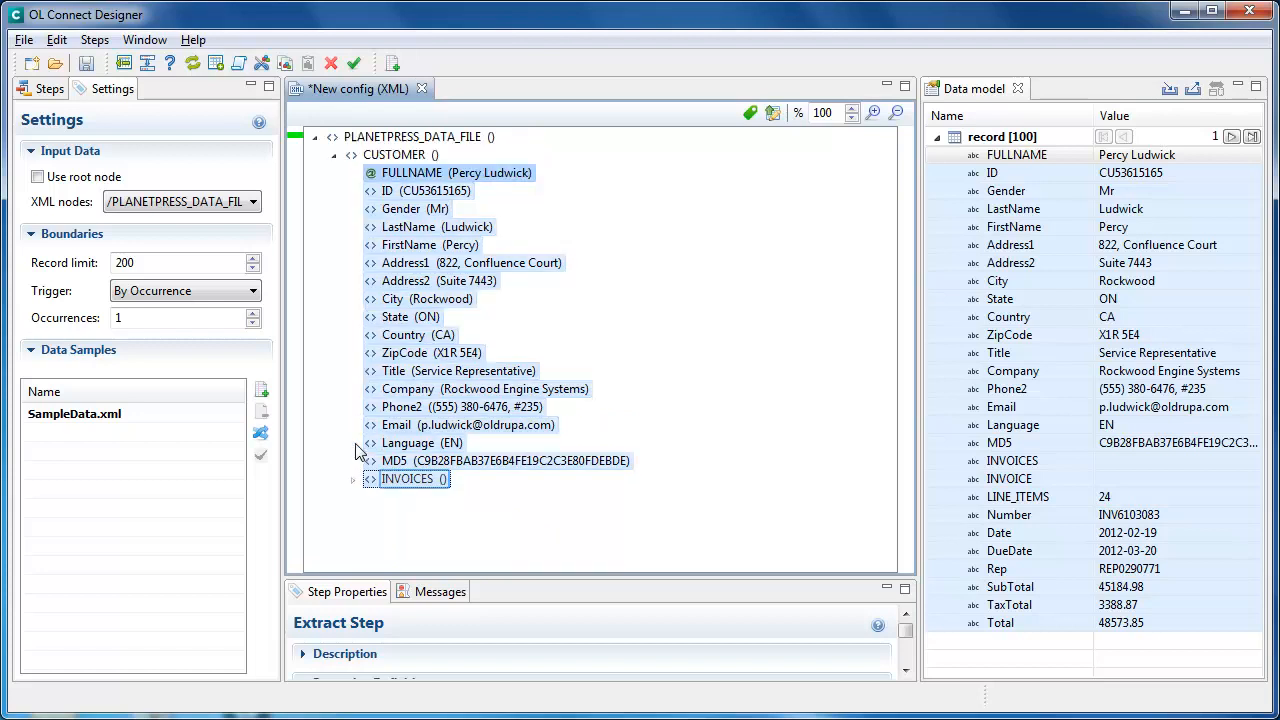
{"action": "mouse_move", "coordinate": [357, 477]}
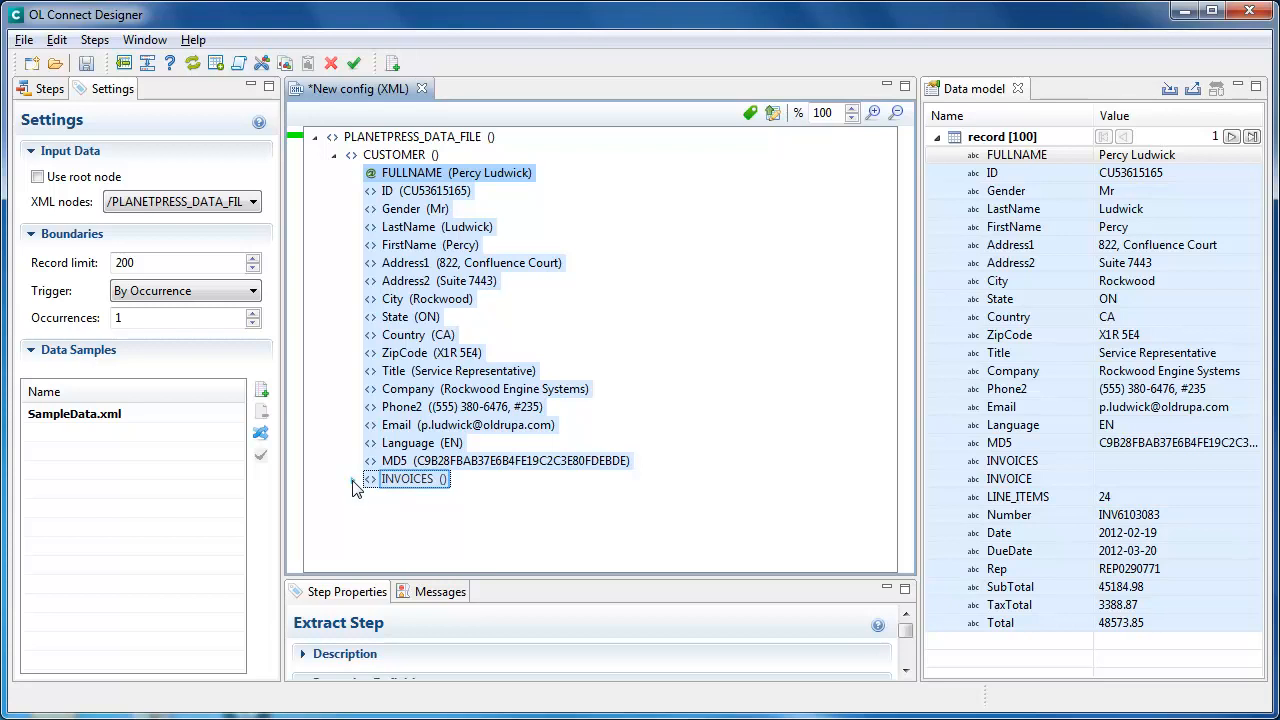
{"action": "left_click", "coordinate": [369, 478]}
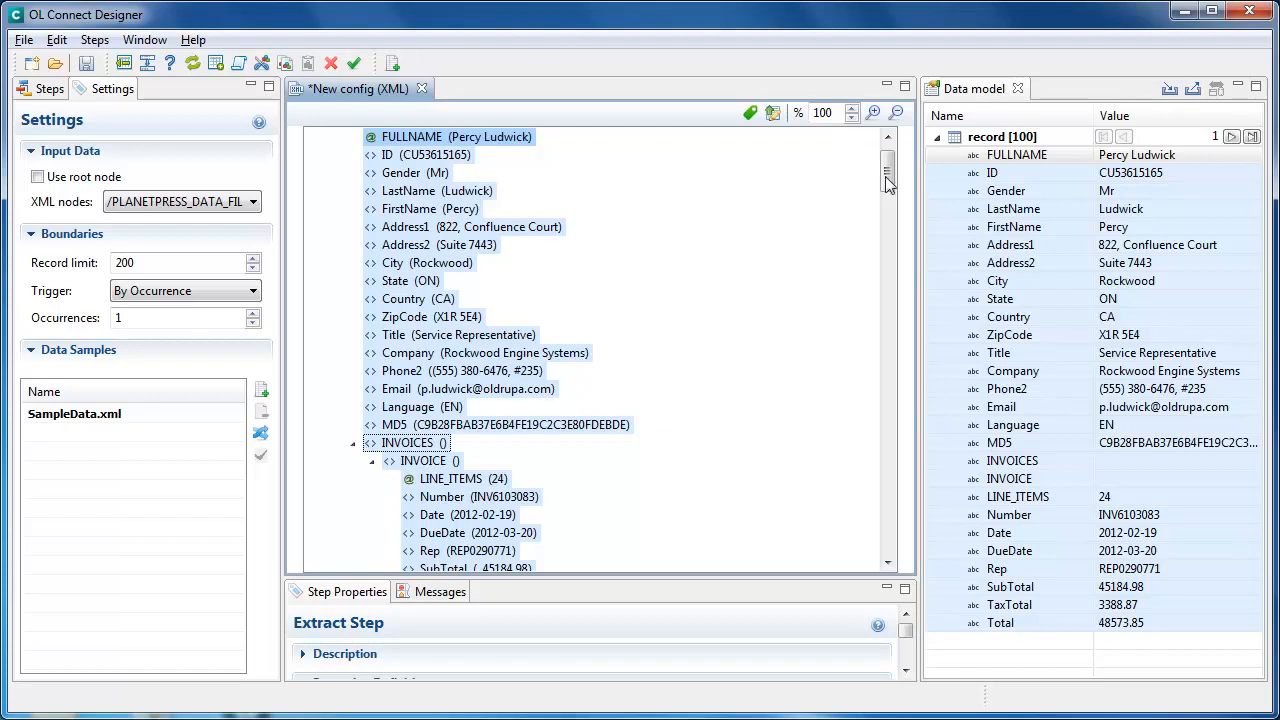
Display the Steps pane flow with the extraction and repeat loop
{"action": "scroll", "scroll_direction": "down", "scroll_amount": 3}
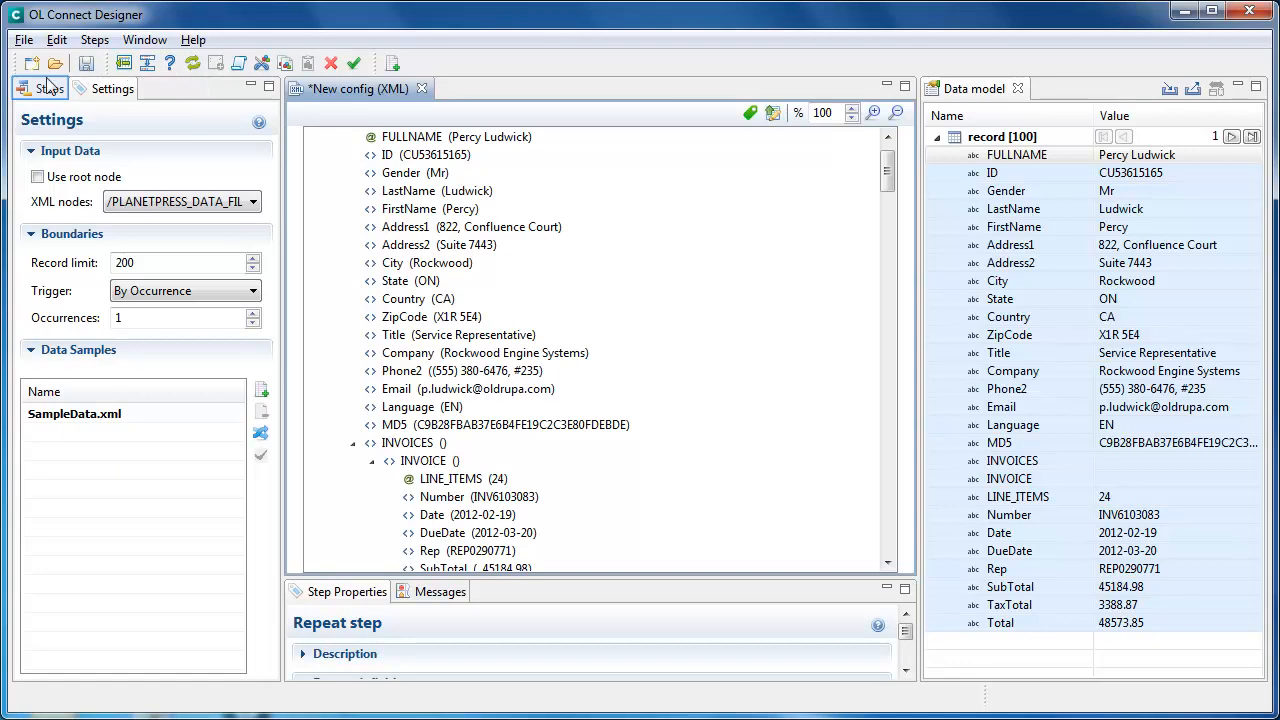
{"action": "left_click", "coordinate": [49, 88]}
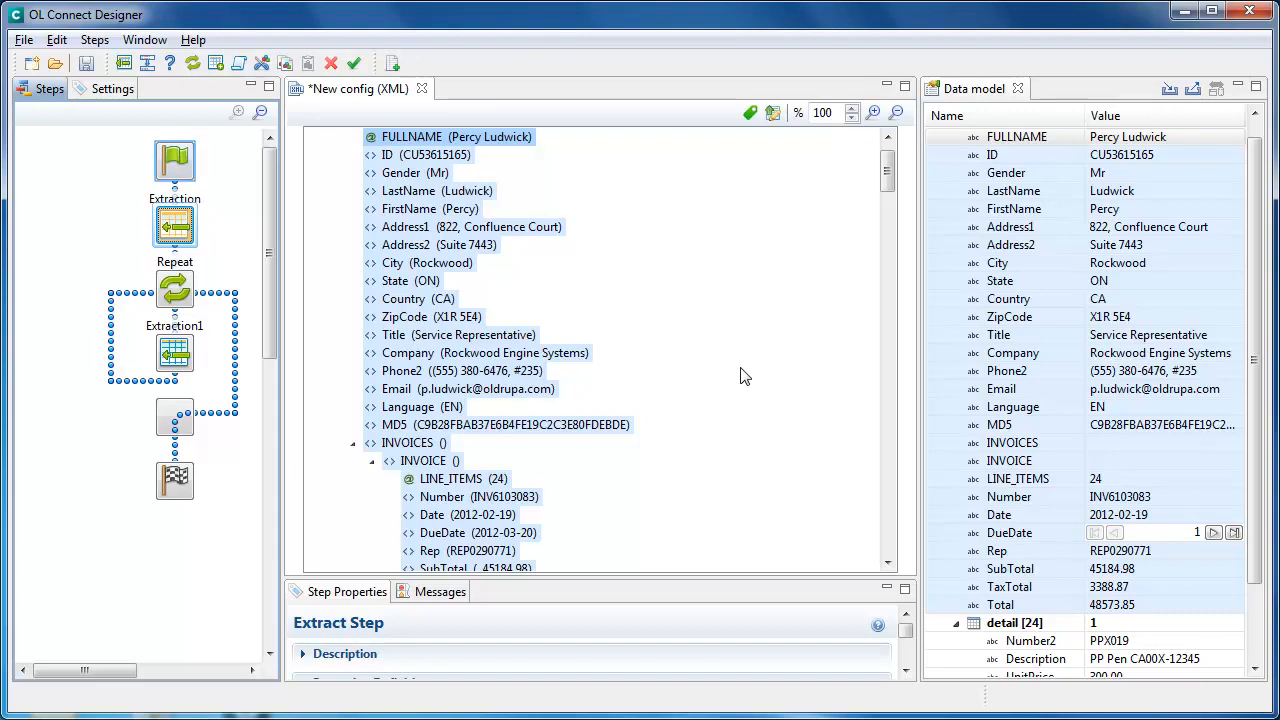
{"action": "mouse_move", "coordinate": [174, 165]}
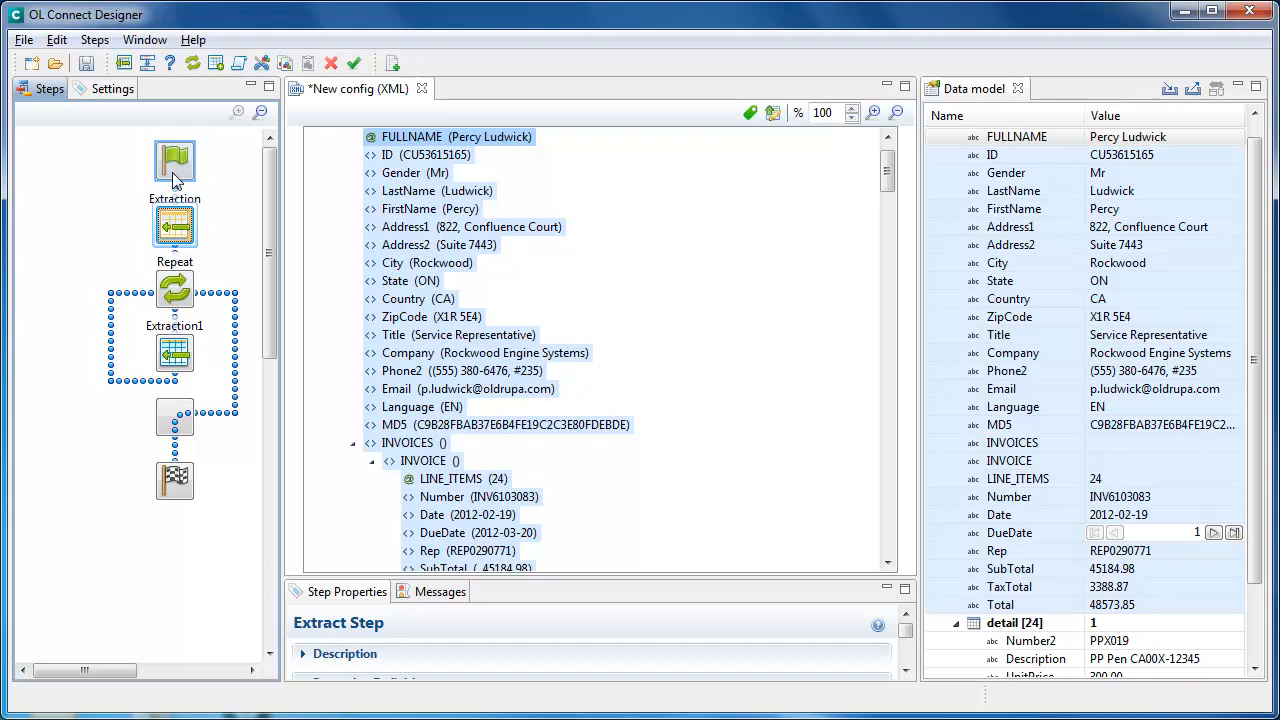
Select the starting flag step to show its Preprocessor properties
{"action": "left_click", "coordinate": [175, 163]}
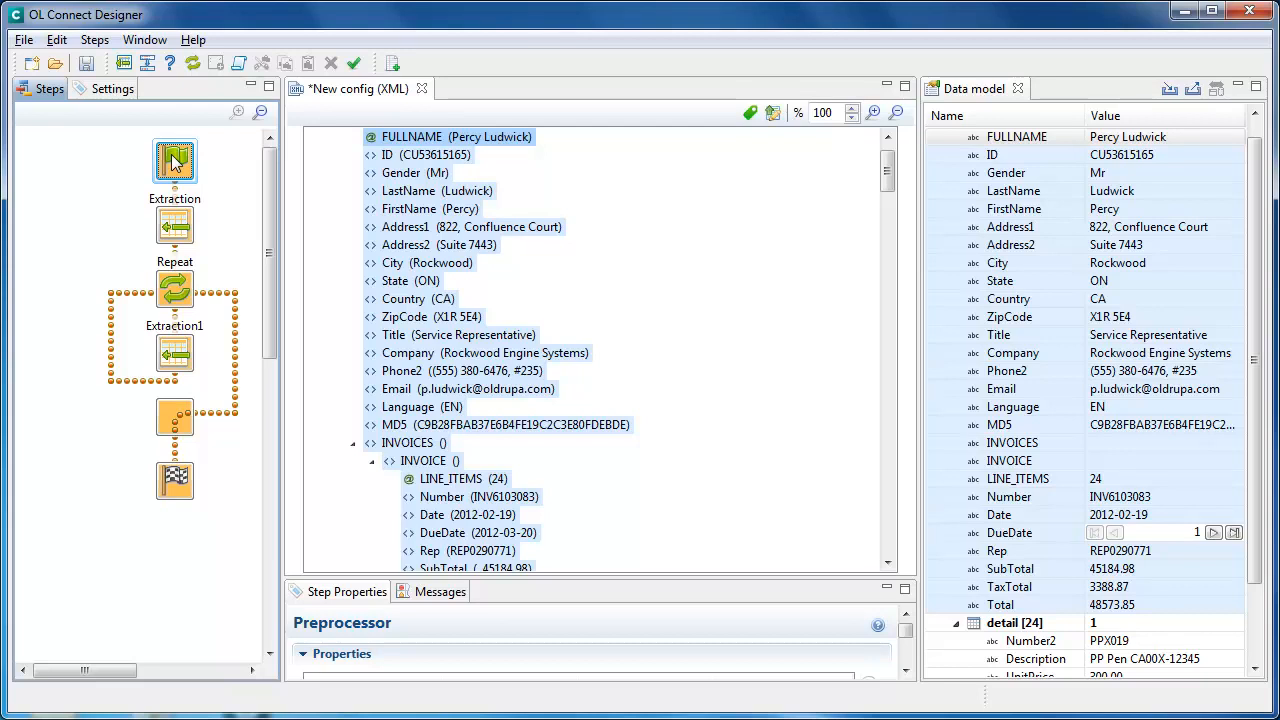
View the State element's add-step context menu and the Steps menu's step types
{"action": "left_click", "coordinate": [418, 299]}
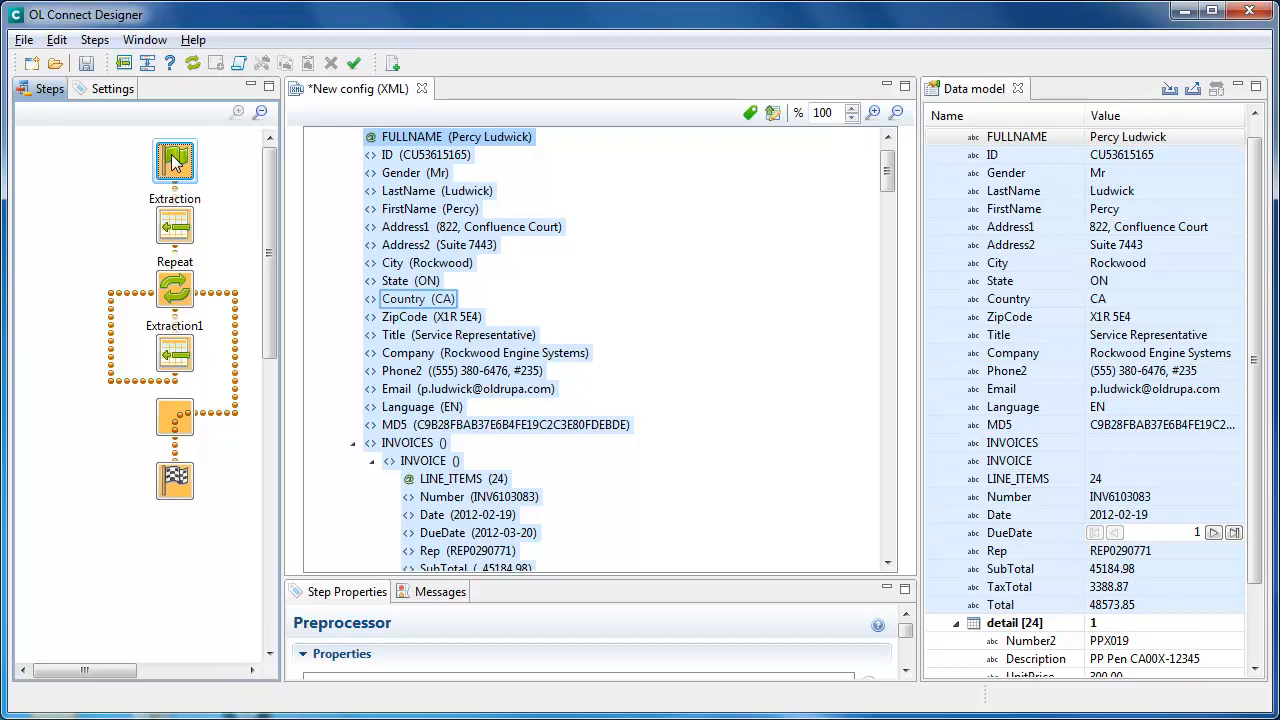
{"action": "mouse_move", "coordinate": [755, 308]}
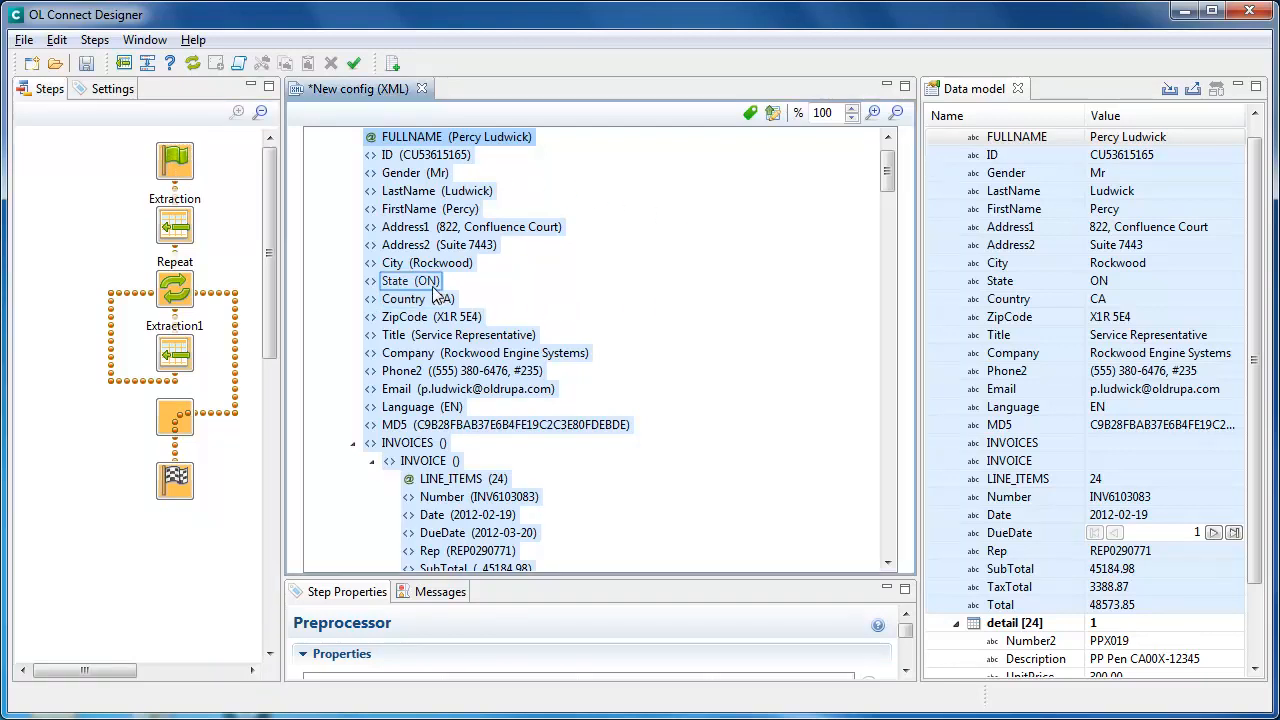
{"action": "right_click", "coordinate": [410, 281]}
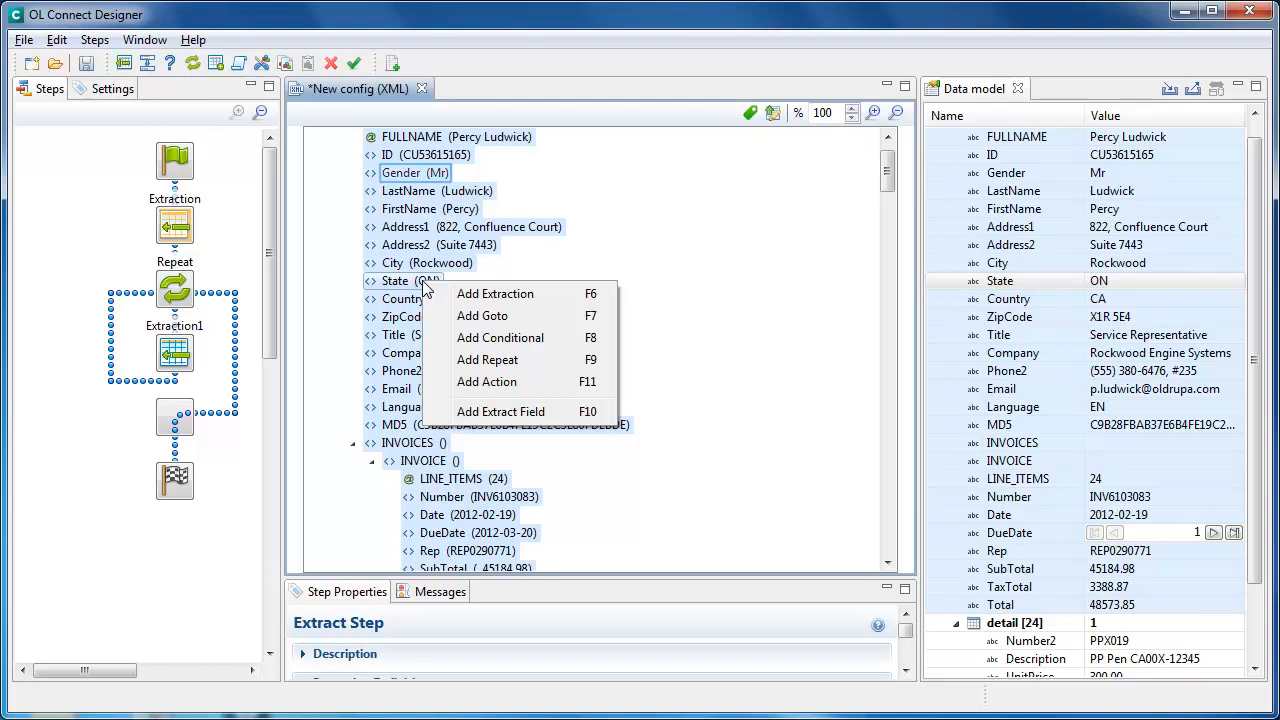
{"action": "mouse_move", "coordinate": [655, 181]}
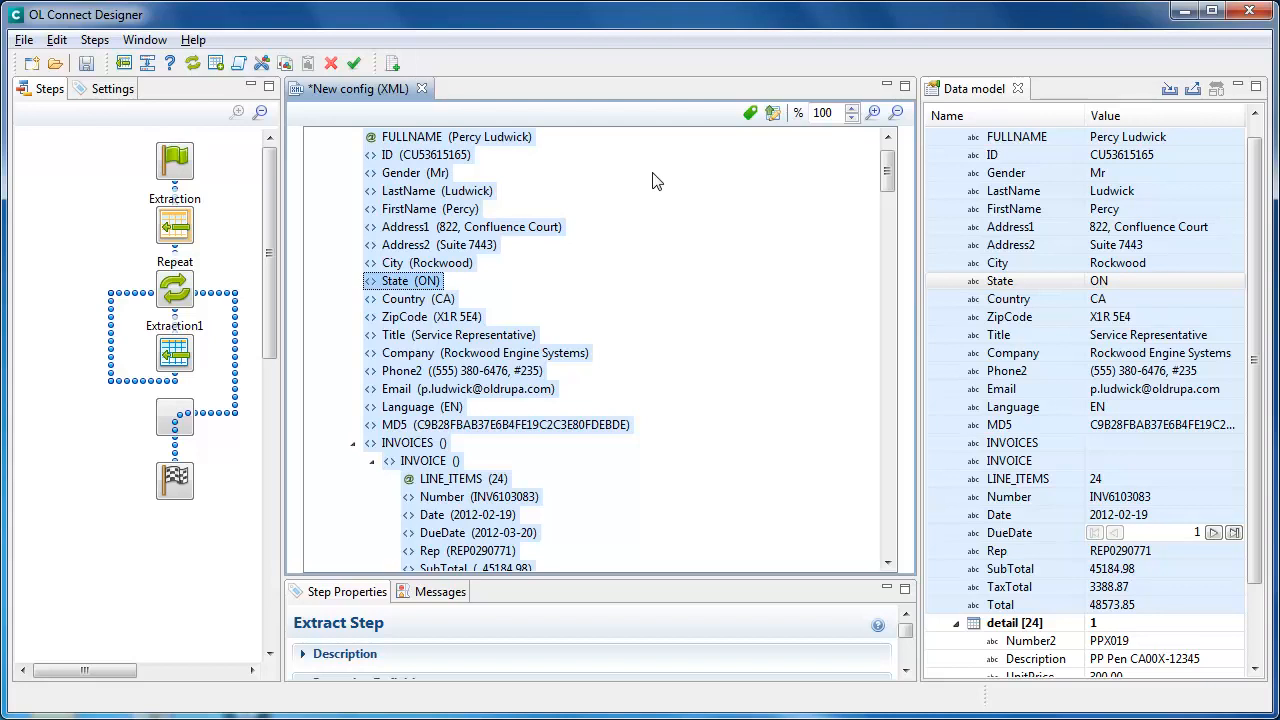
{"action": "mouse_move", "coordinate": [250, 147]}
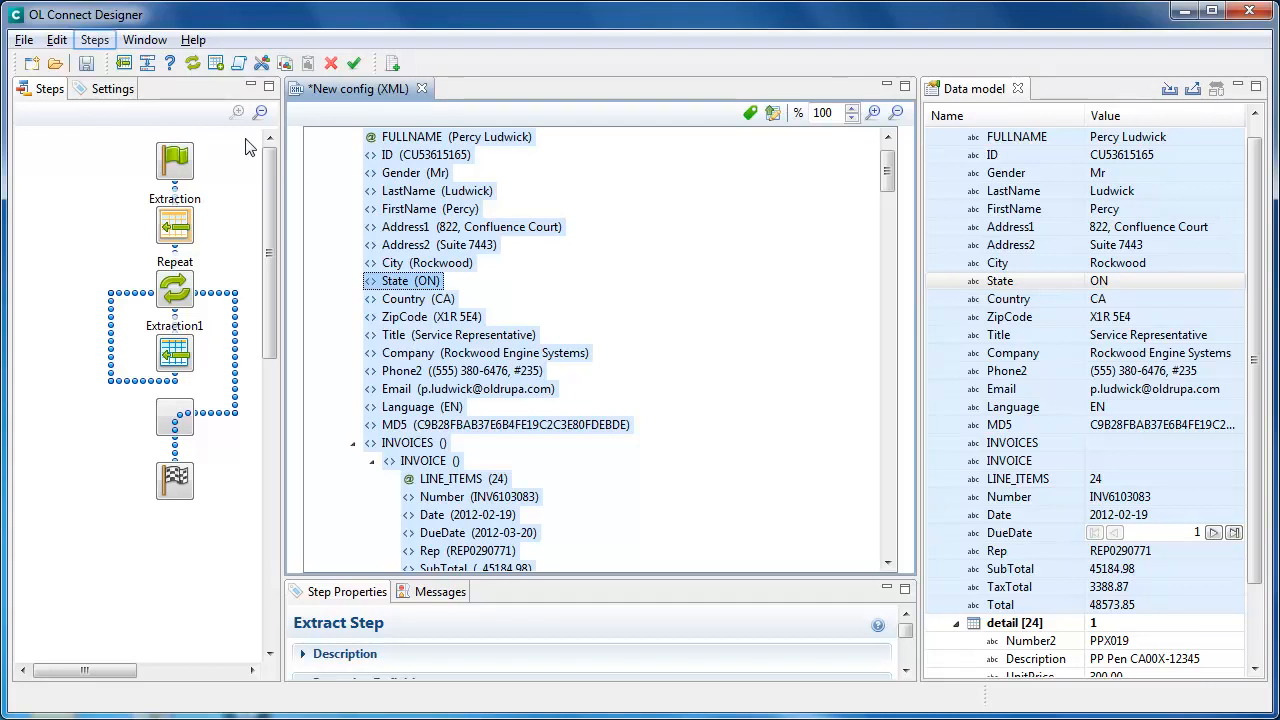
{"action": "left_click", "coordinate": [94, 39]}
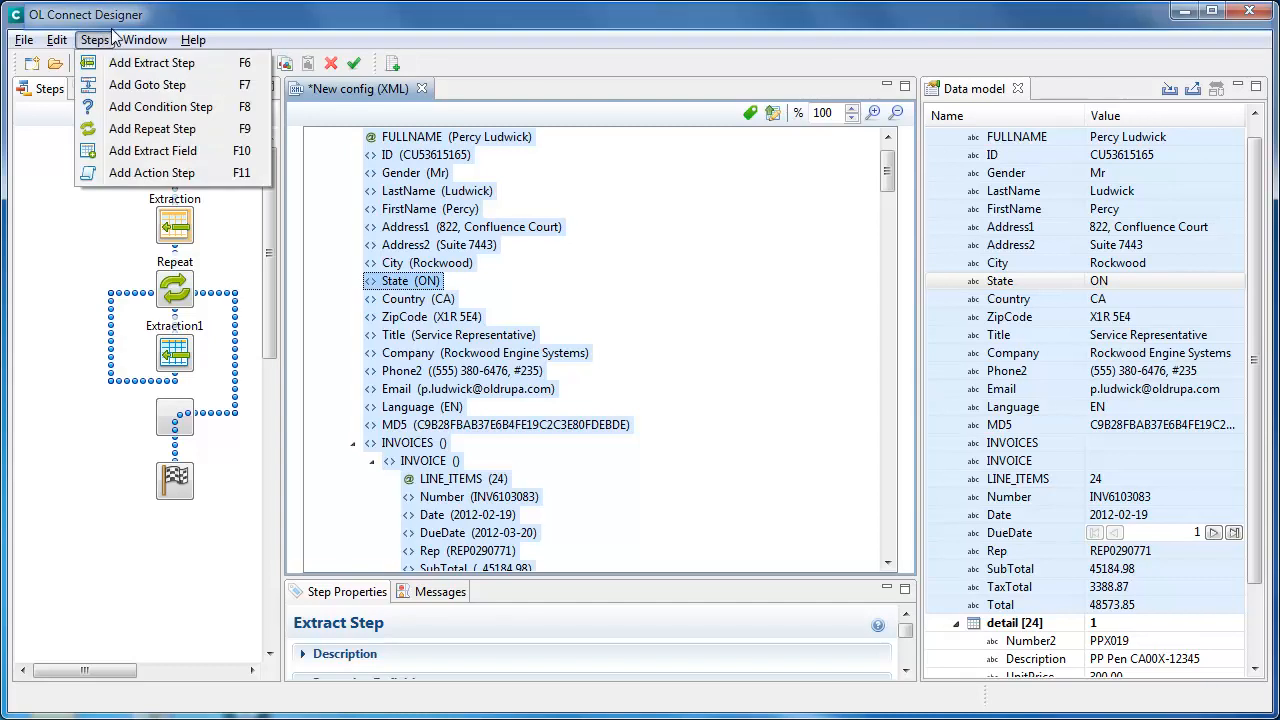